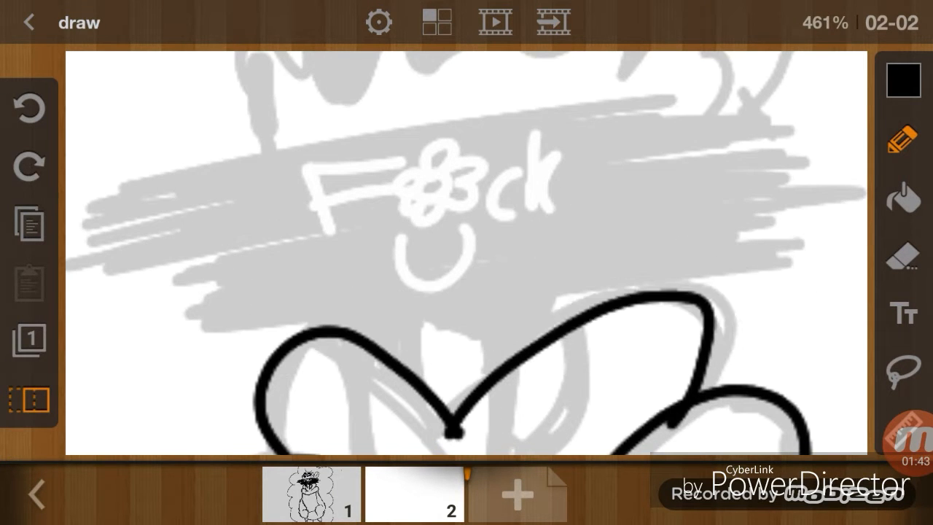
# Trace the heart-shaped head outline and the eye shapes in black over the faded sketch
pyautogui.moveTo(204, 357); pyautogui.dragTo(809, 299)
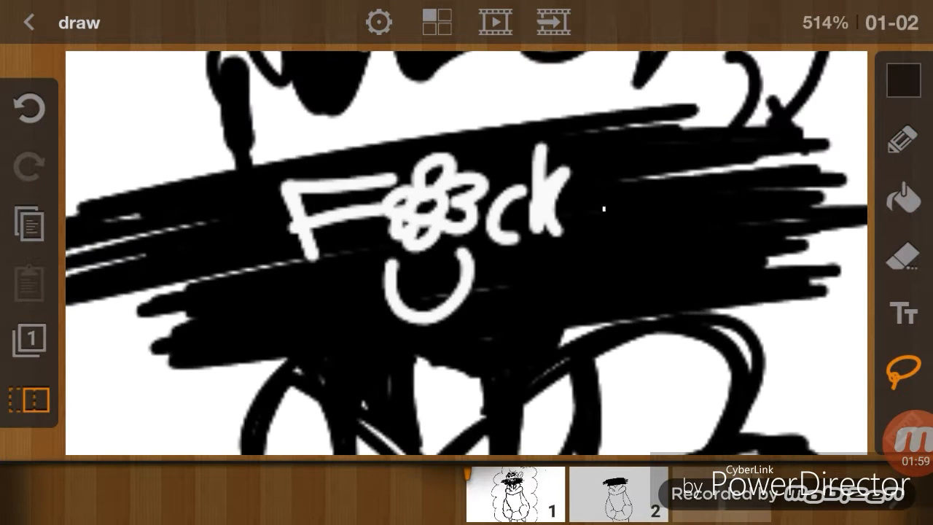
pyautogui.moveTo(484, 139); pyautogui.dragTo(609, 178)
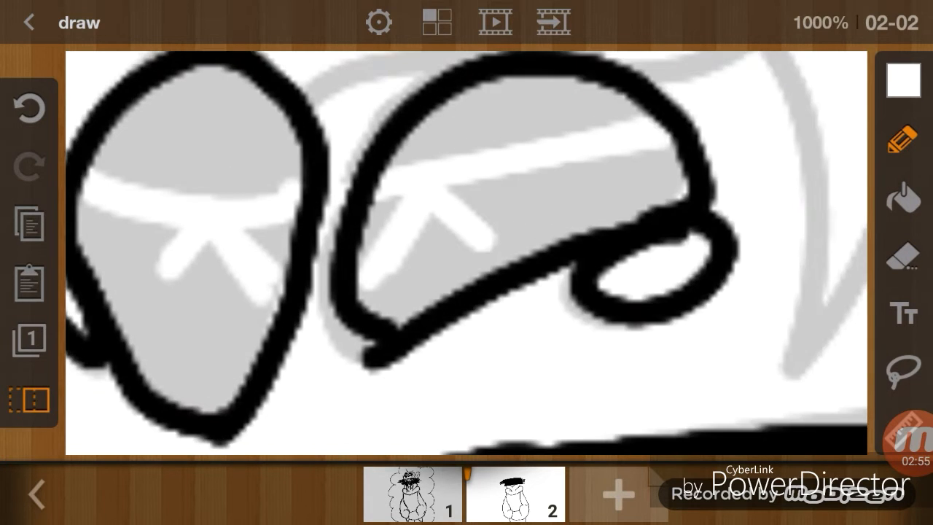
# Choose black as the brush colour for filling the eyes and outlining the nose
pyautogui.click(904, 79)
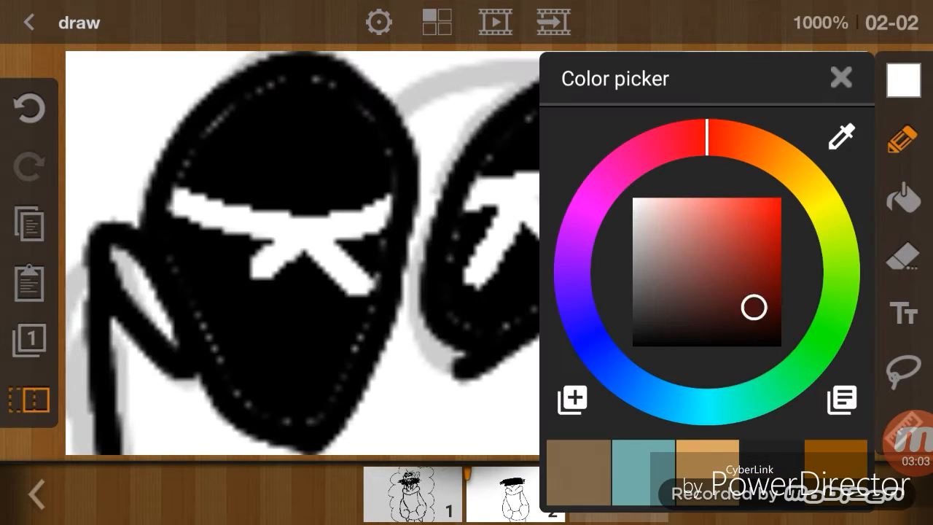
pyautogui.click(841, 77)
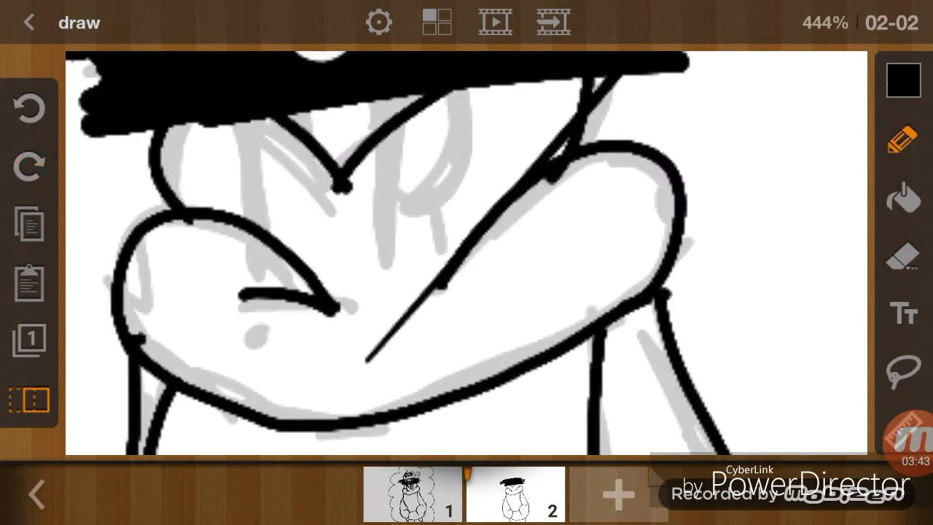
# Set up the eraser for cleaning up stray strokes around the character
pyautogui.click(903, 256)
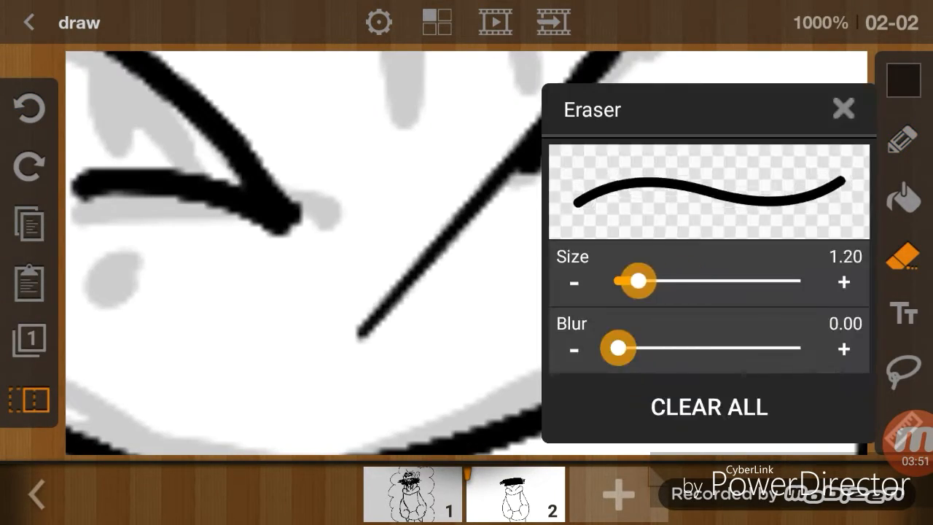
pyautogui.click(843, 108)
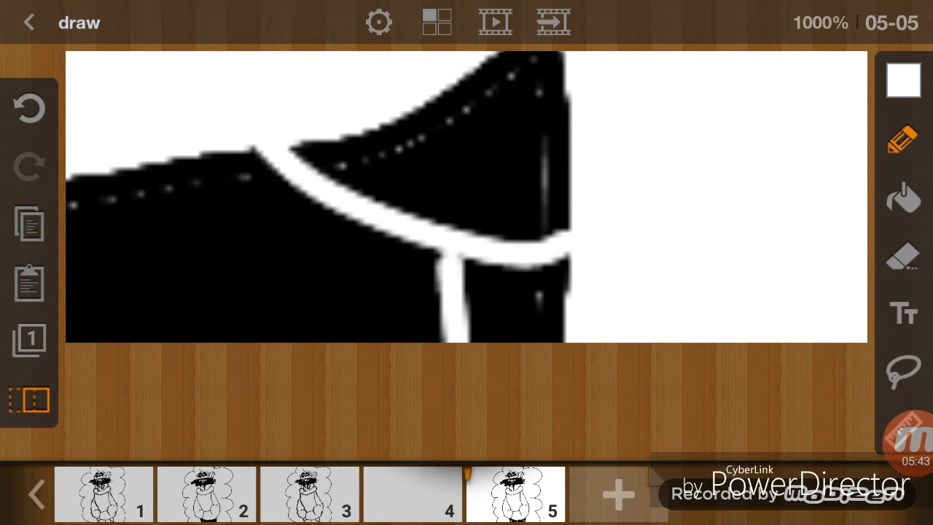
# Check the brush colour in the colour picker before trimming the extra frames
pyautogui.click(904, 79)
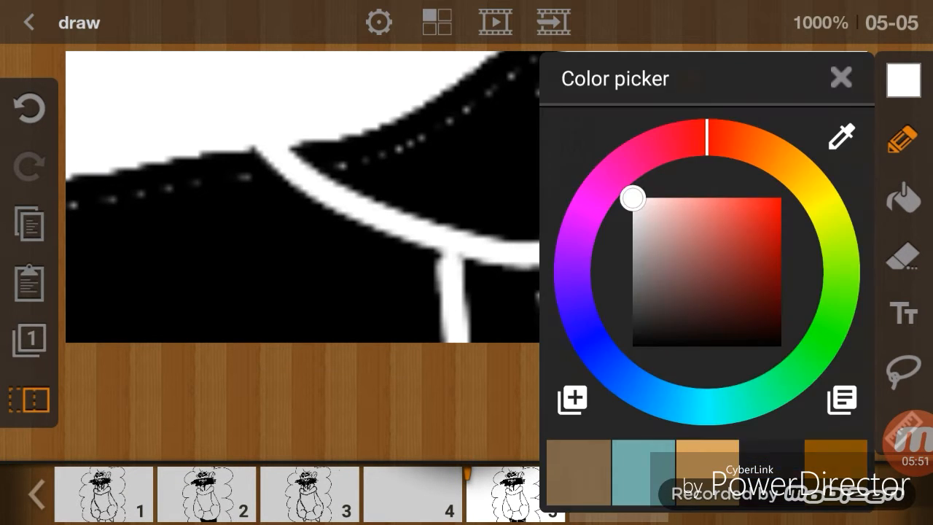
pyautogui.click(841, 77)
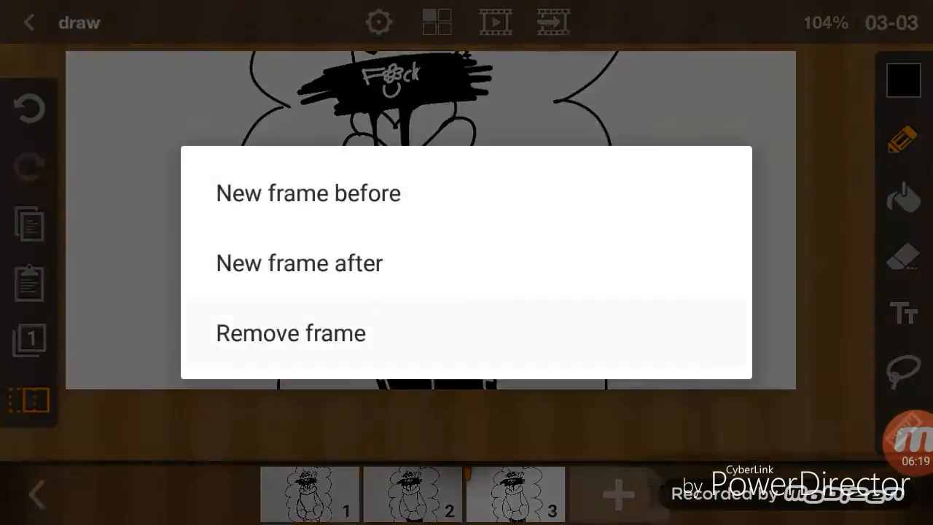
# Remove the current frame so the animation is down to two frames
pyautogui.click(290, 333)
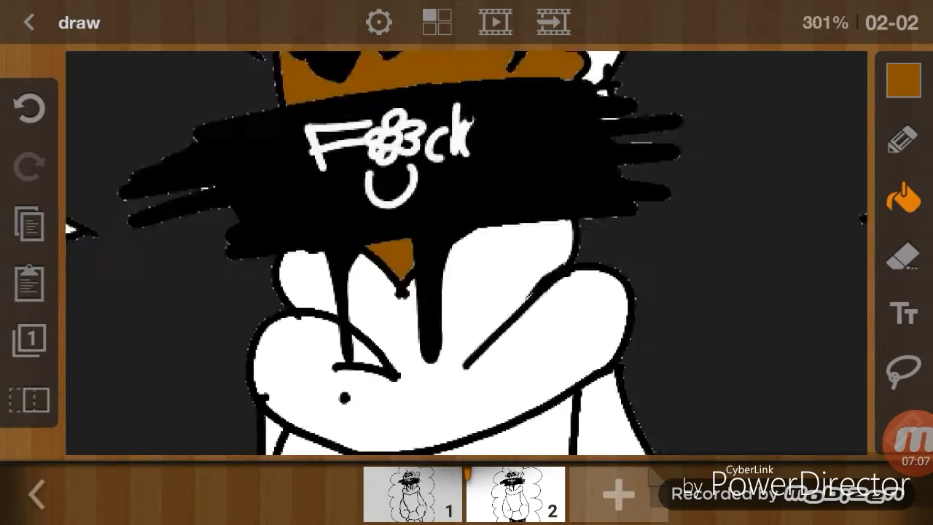
# Fill the character's body purple, then switch the colour to black for the face scribble
pyautogui.click(904, 81)
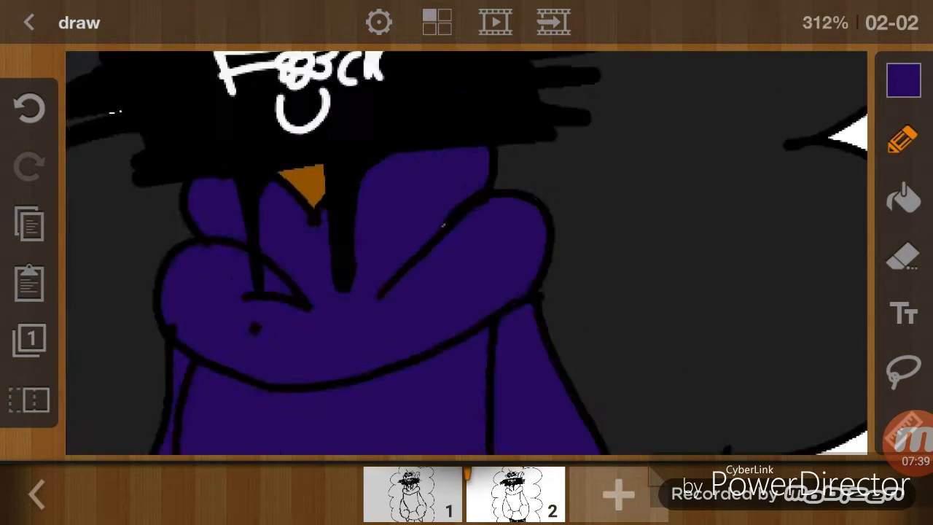
pyautogui.click(902, 80)
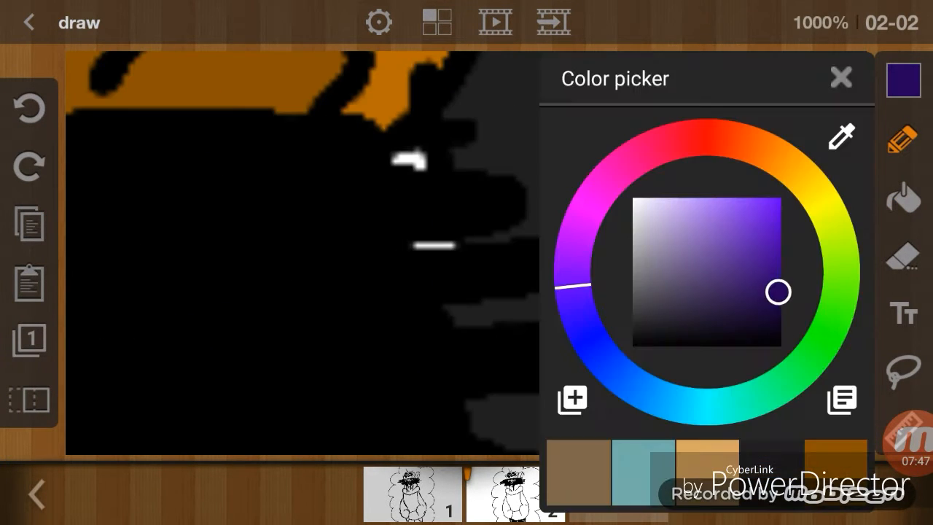
pyautogui.click(839, 79)
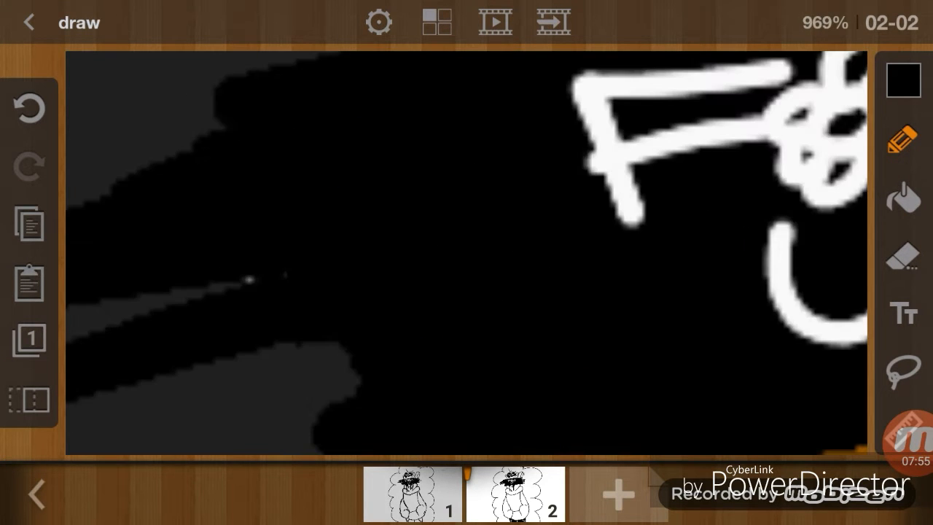